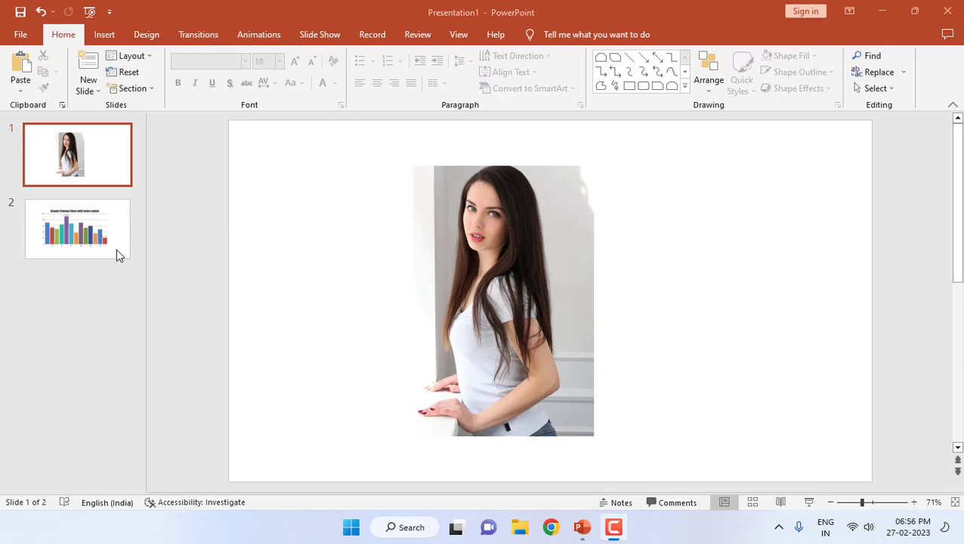
pyautogui.moveTo(527, 254)
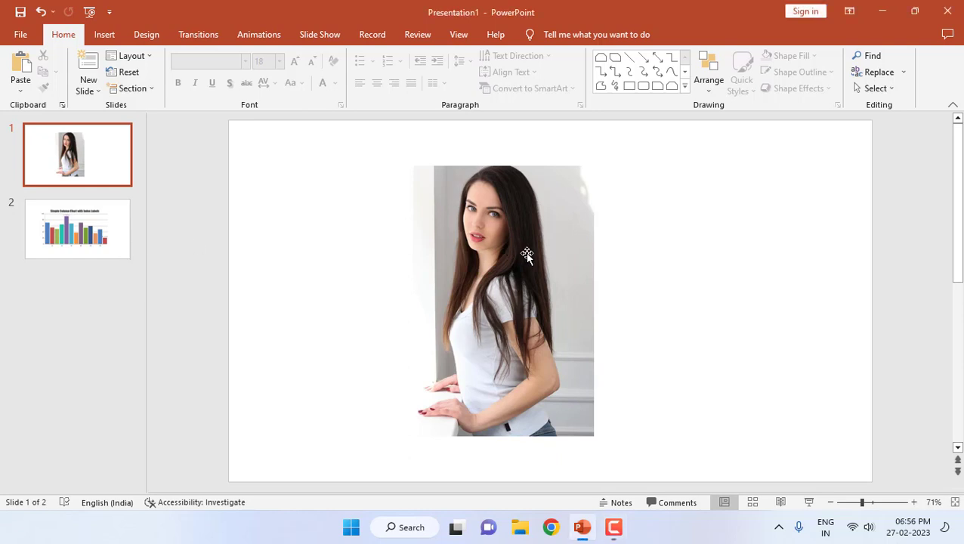
# - Select the slide 1 photo and expand its Picture Styles gallery
pyautogui.click(527, 254)
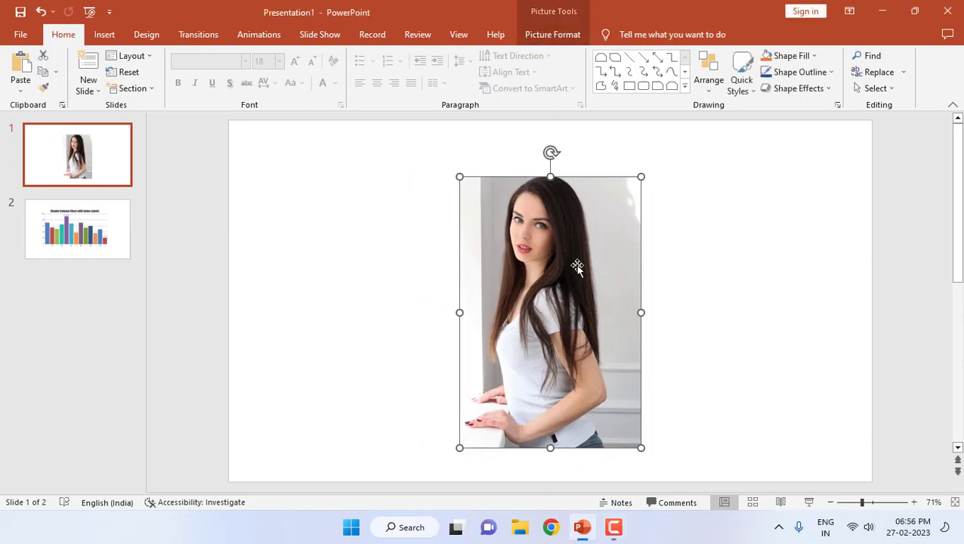
pyautogui.click(553, 34)
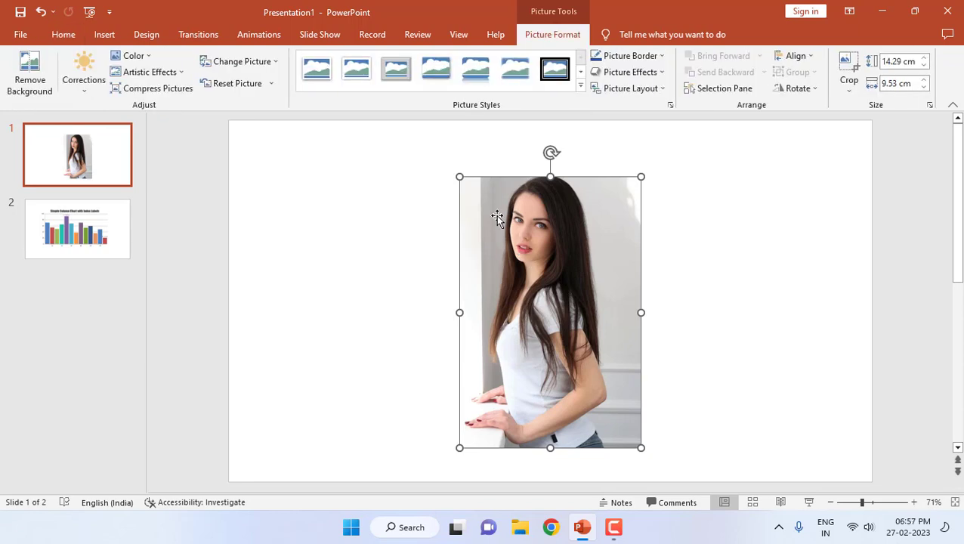
pyautogui.moveTo(533, 111)
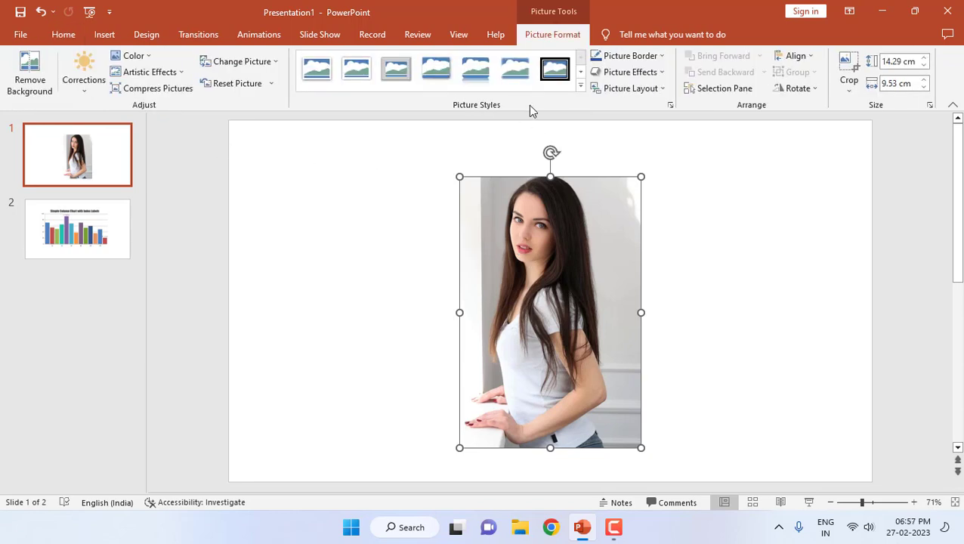
pyautogui.click(579, 85)
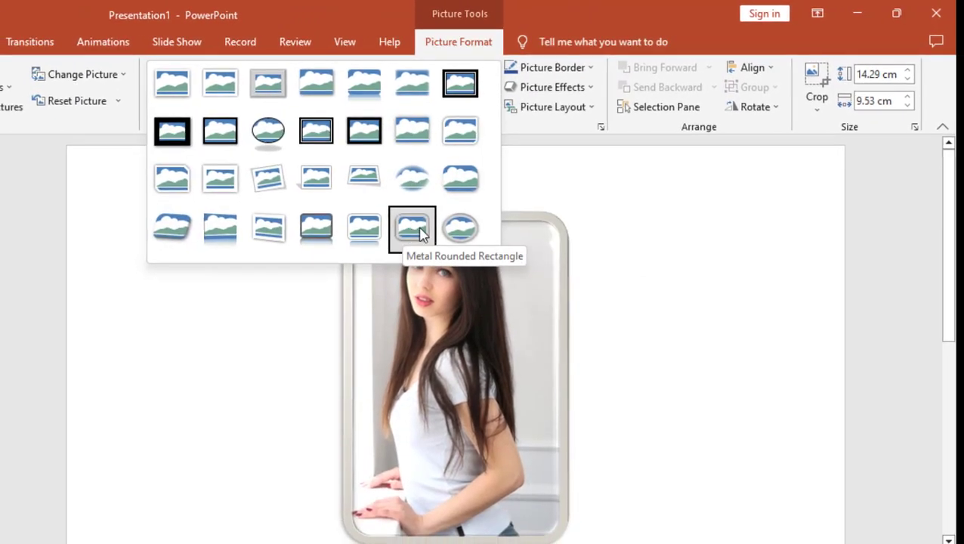
# - Crop the slide 1 photo to a cylinder shape, then to a teardrop shape
pyautogui.click(461, 227)
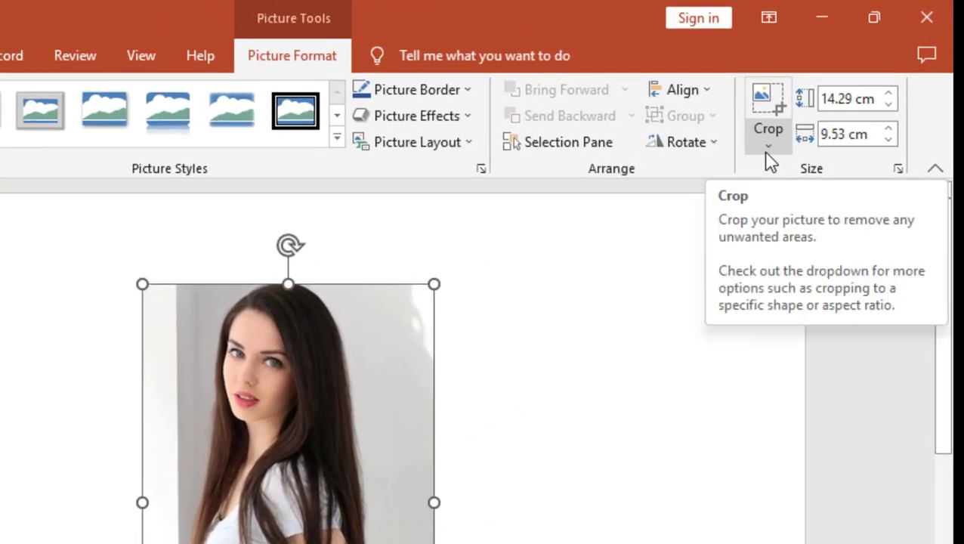
pyautogui.click(768, 146)
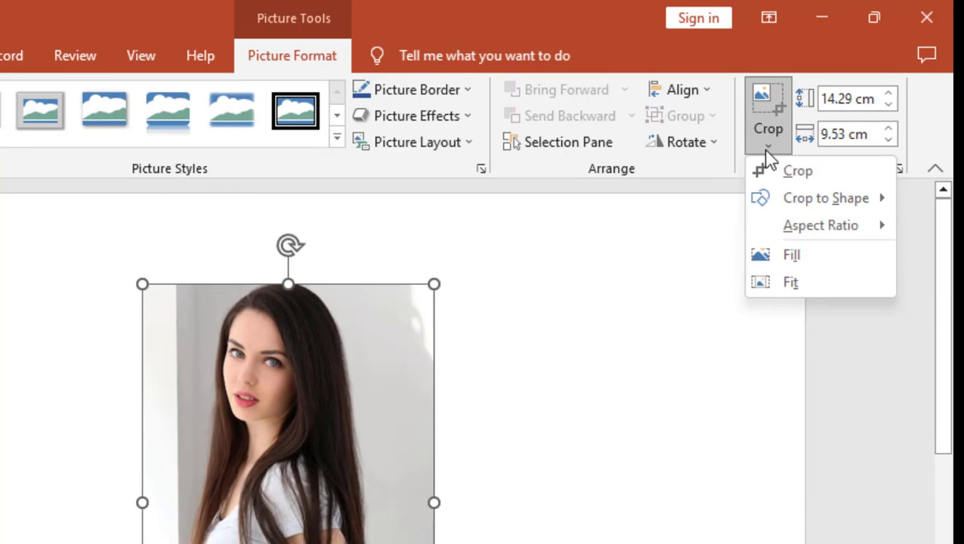
pyautogui.click(826, 198)
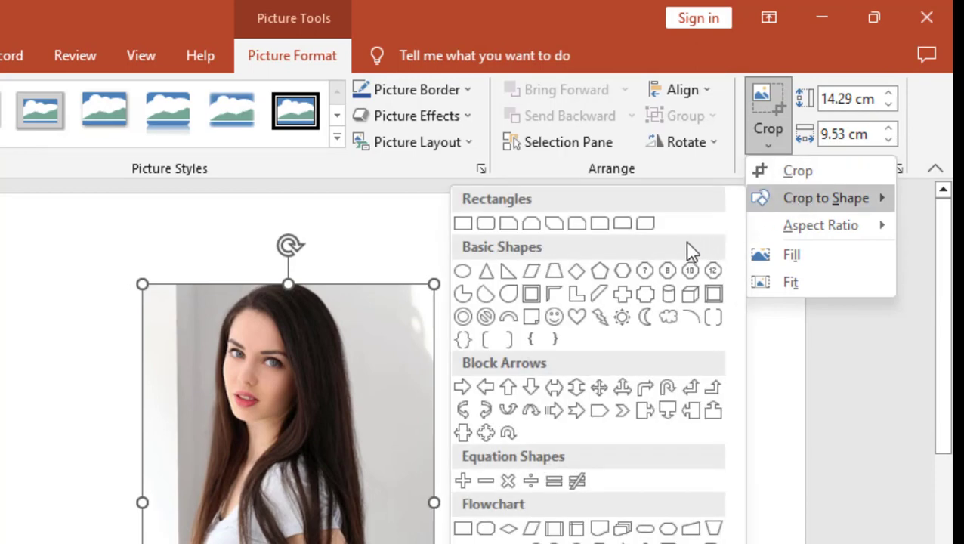
pyautogui.moveTo(509, 294)
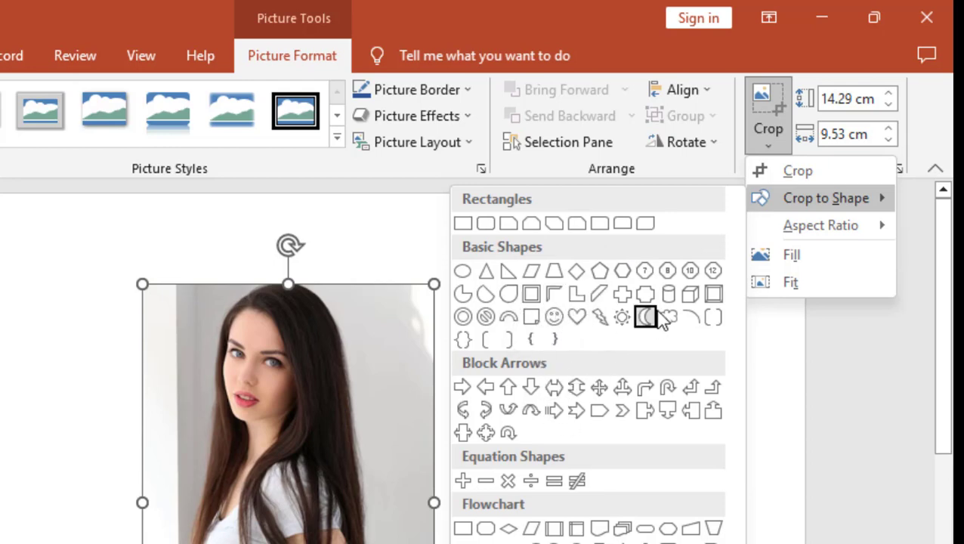
pyautogui.click(645, 316)
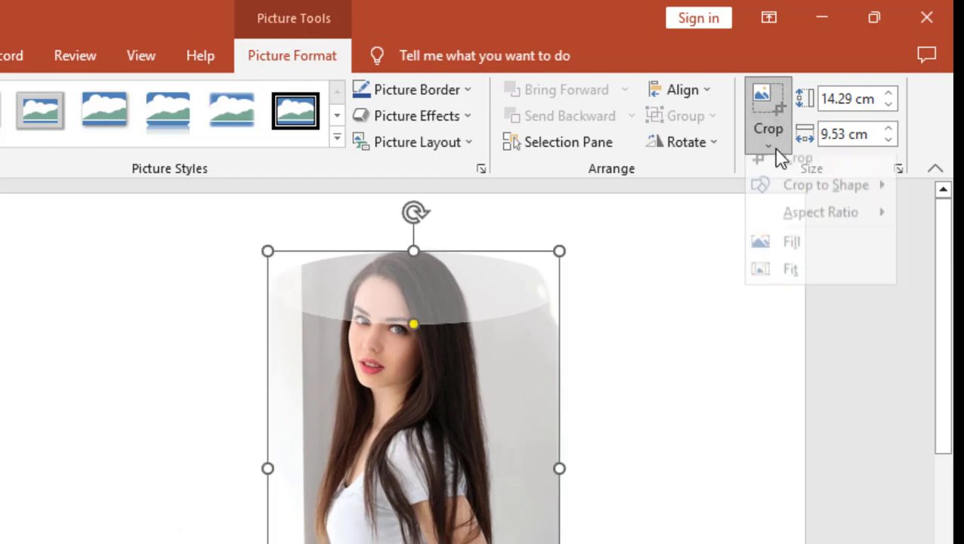
pyautogui.click(826, 185)
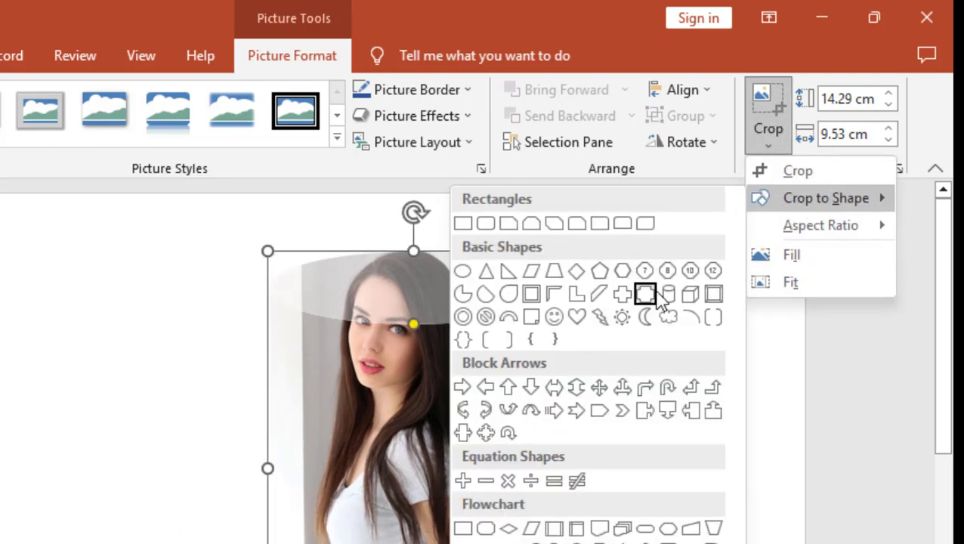
pyautogui.click(646, 294)
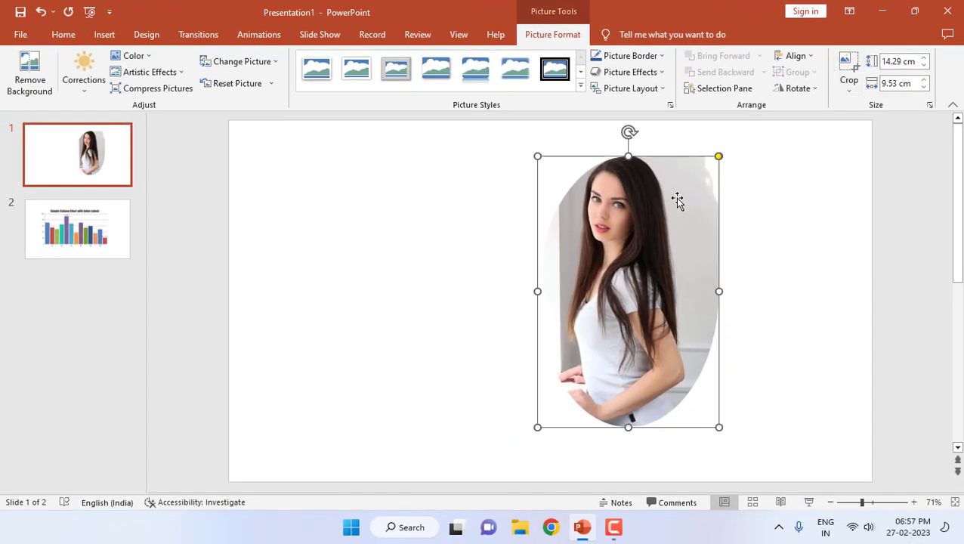
# - Apply a slanted perspective bevel picture style with soft shadow to the cropped photo
pyautogui.click(627, 55)
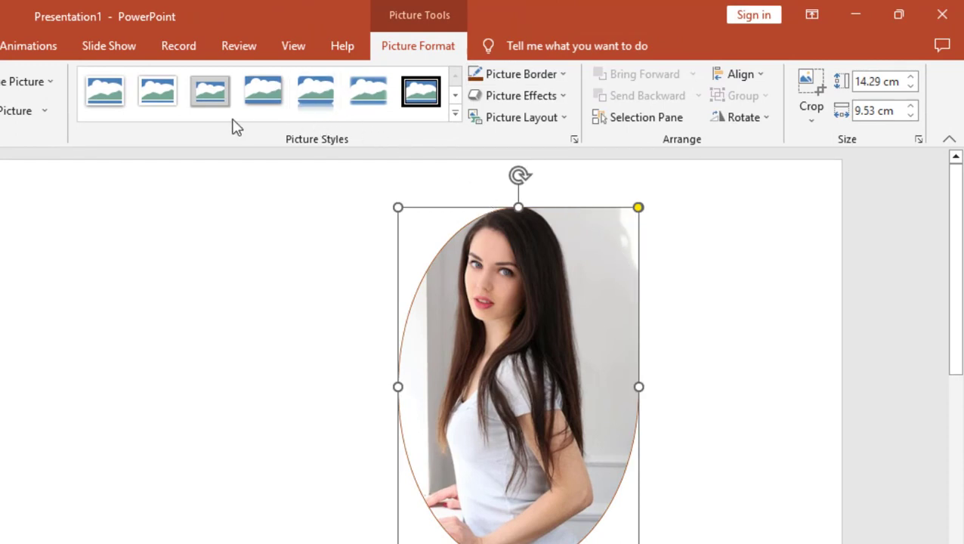
pyautogui.click(455, 114)
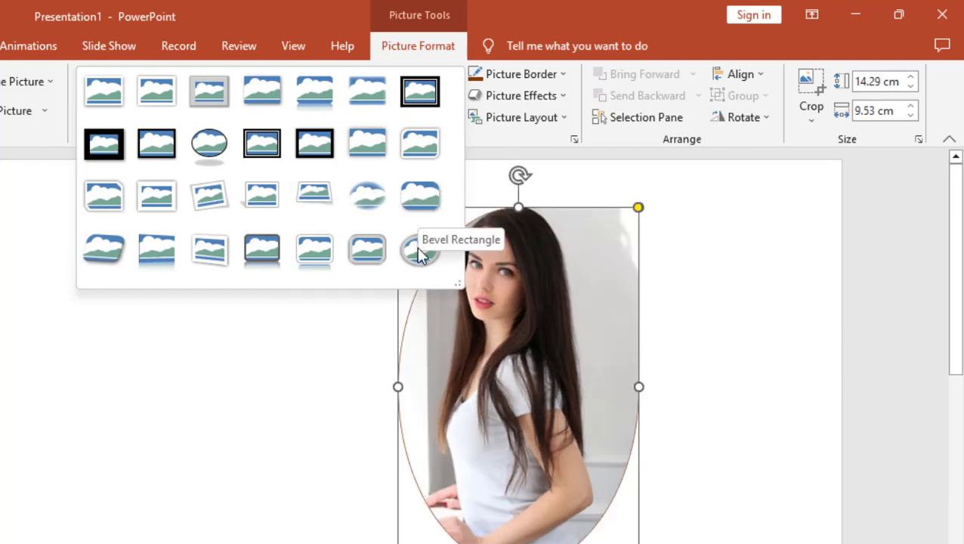
pyautogui.click(314, 251)
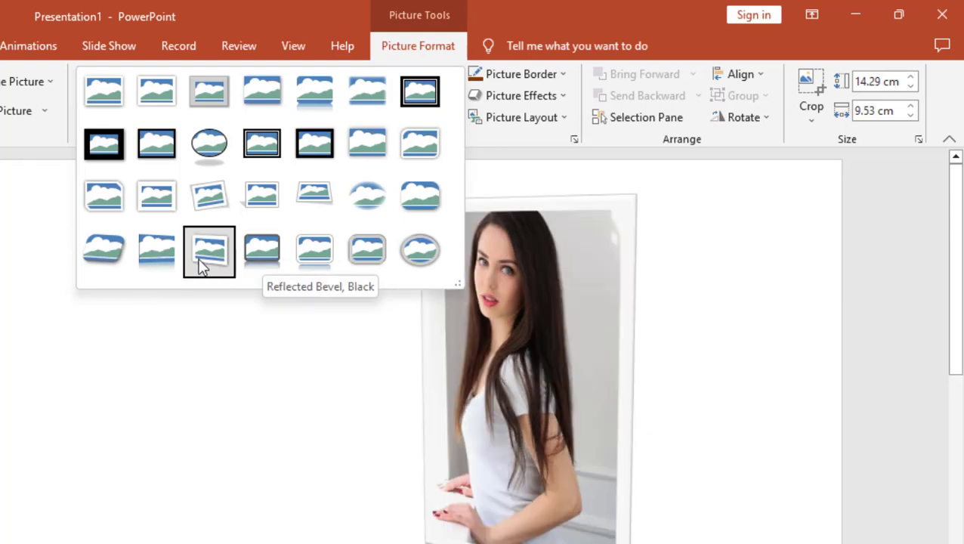
pyautogui.click(103, 251)
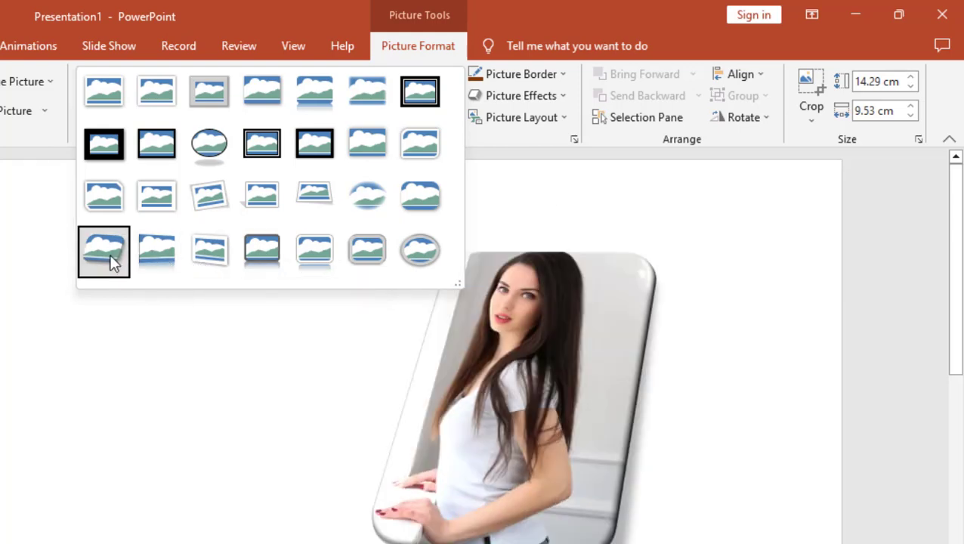
pyautogui.click(104, 251)
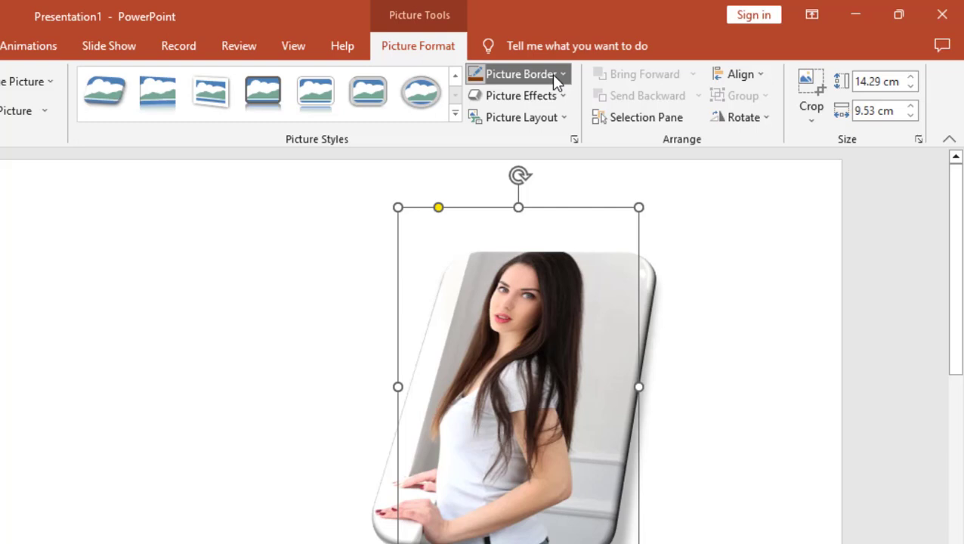
pyautogui.click(518, 74)
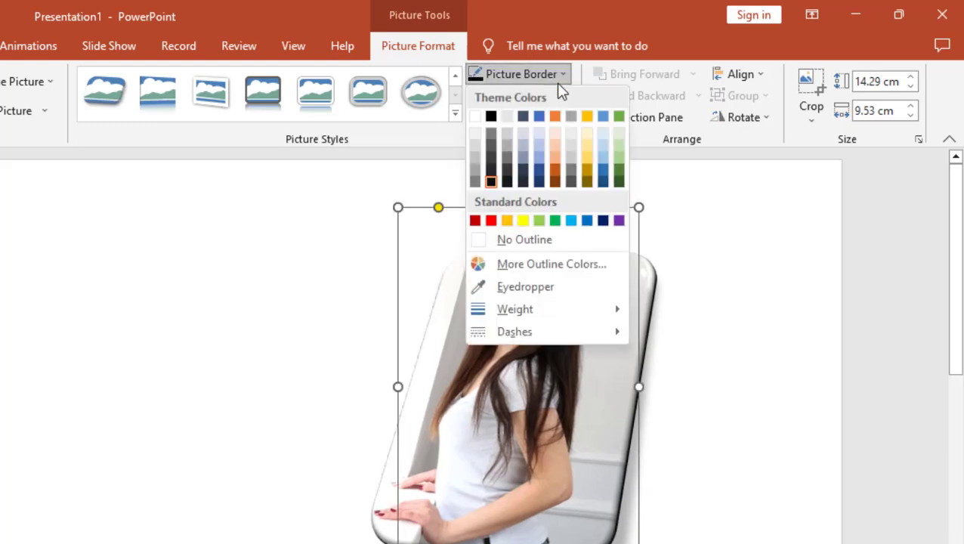
pyautogui.moveTo(523, 220)
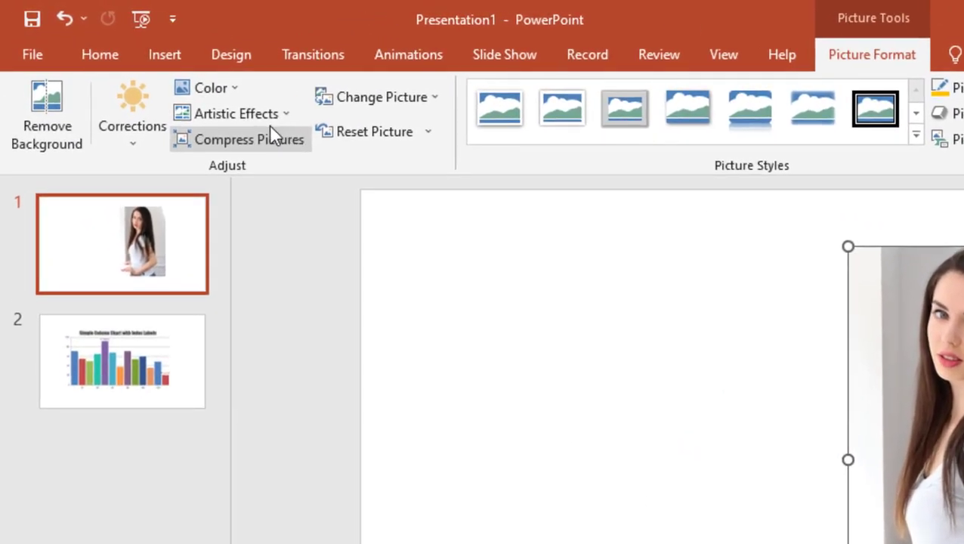
pyautogui.moveTo(242, 114)
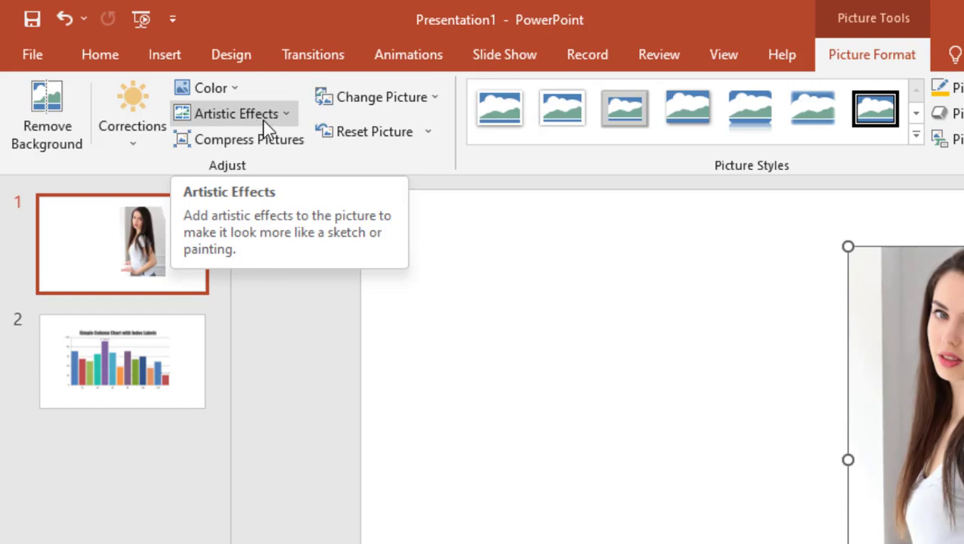
# - Turn the left photo copy into a Pencil Sketch artistic effect
pyautogui.click(233, 112)
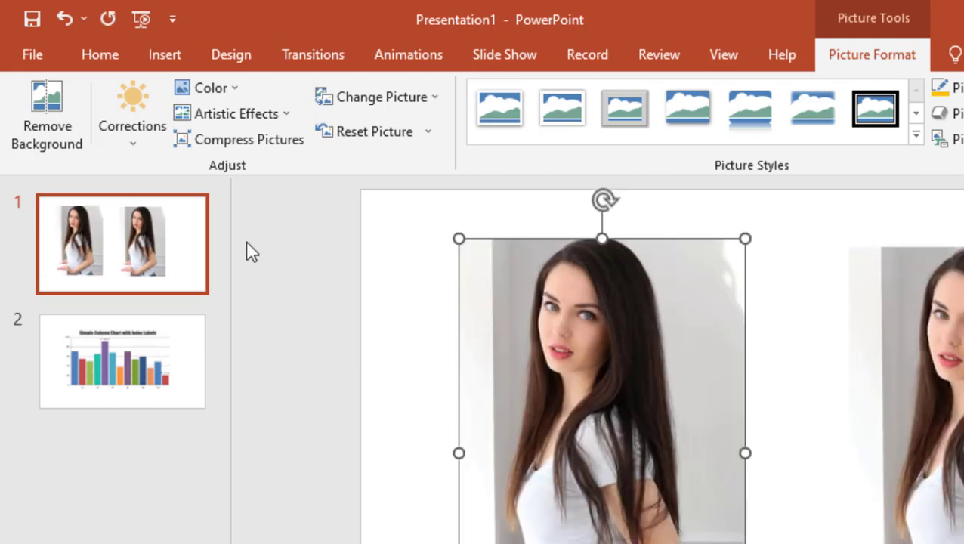
pyautogui.click(232, 113)
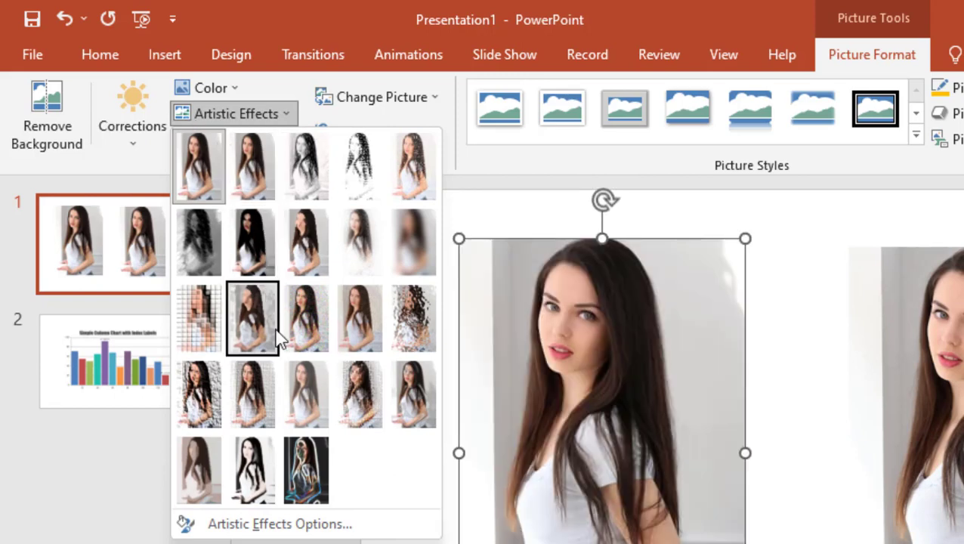
pyautogui.click(252, 470)
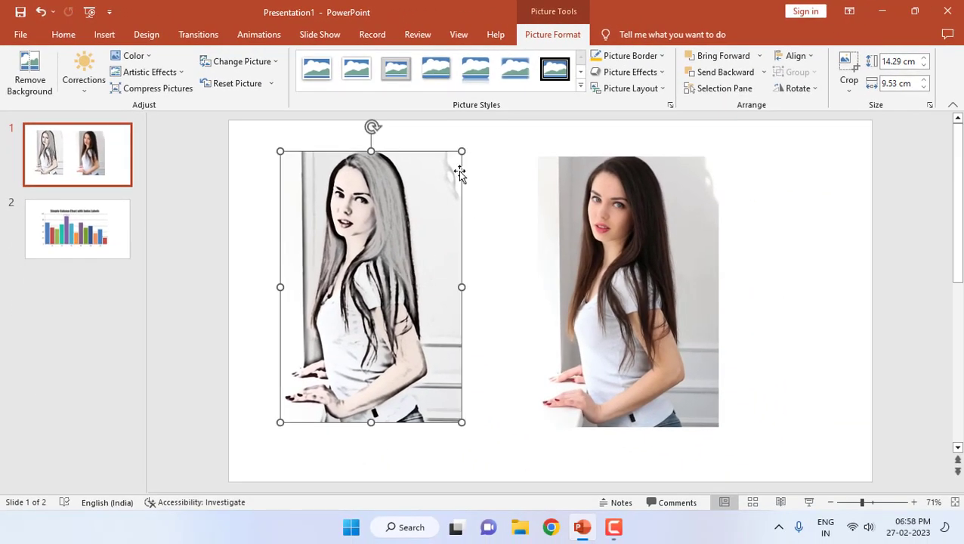
# - Give the sketched photo a Simple Frame style with a thick blue-grey border
pyautogui.click(316, 69)
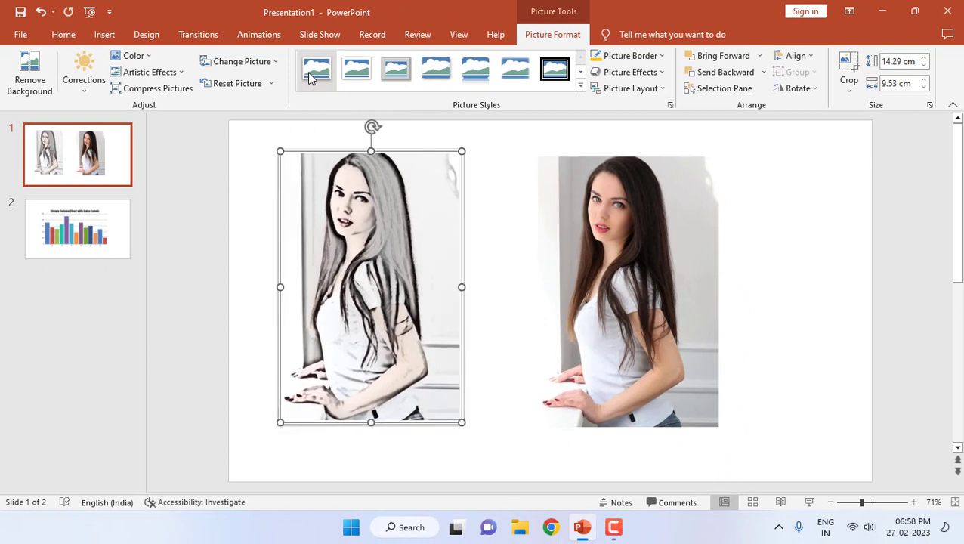
pyautogui.click(356, 70)
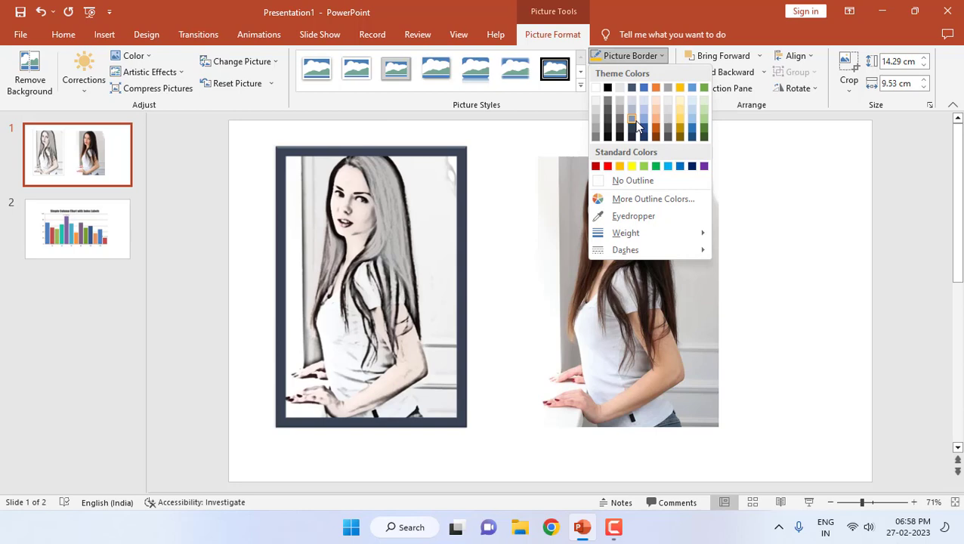
pyautogui.click(631, 119)
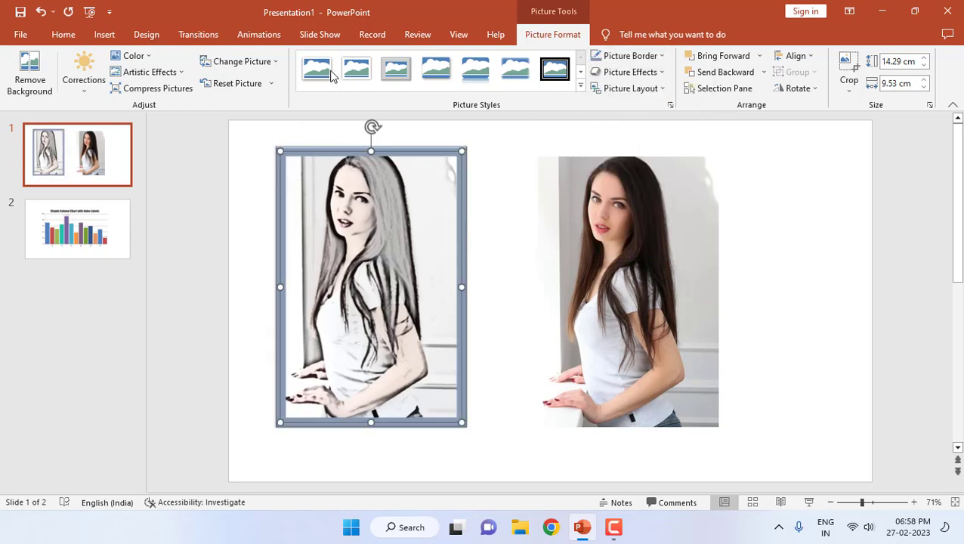
# - Crop the sketch photo to a cross shape, then to a folded-corner shape
pyautogui.click(581, 87)
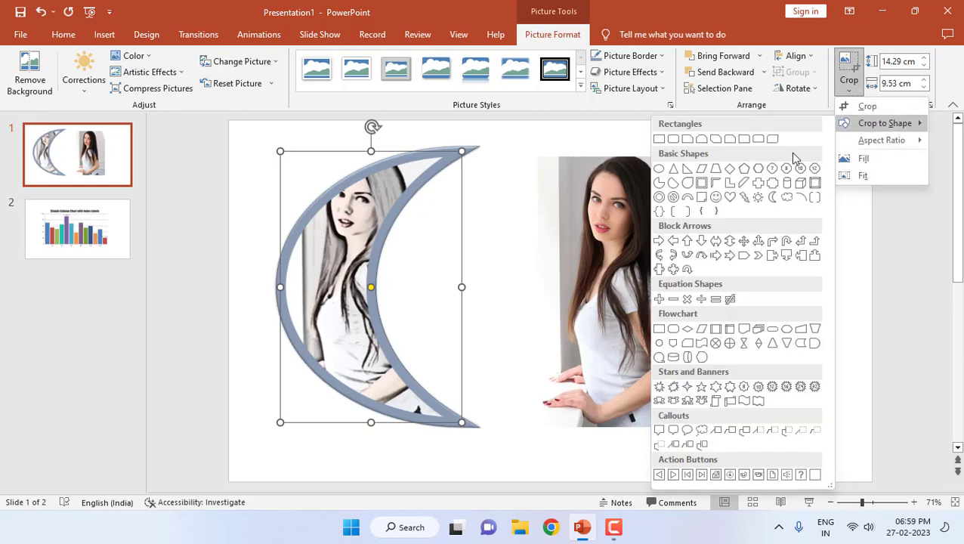
pyautogui.moveTo(758, 185)
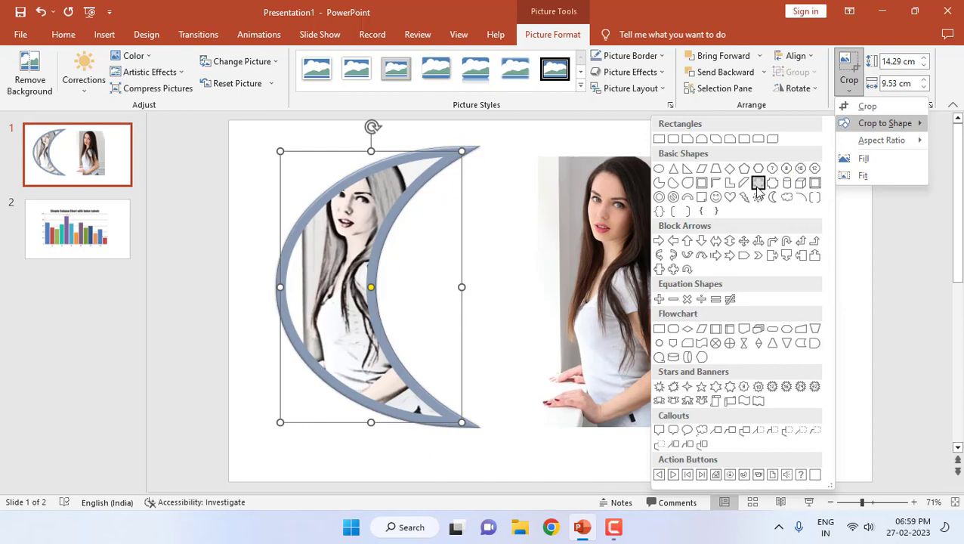
pyautogui.click(758, 182)
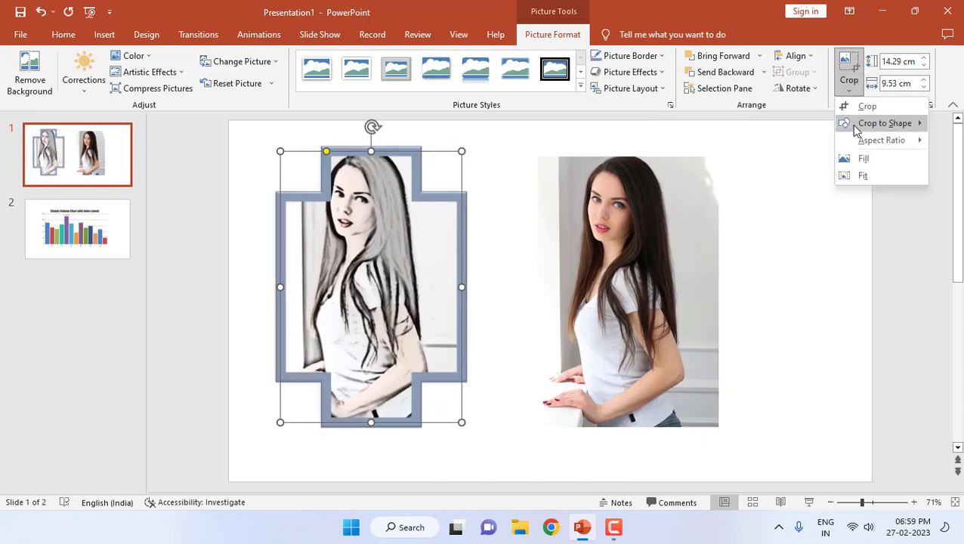
pyautogui.click(885, 123)
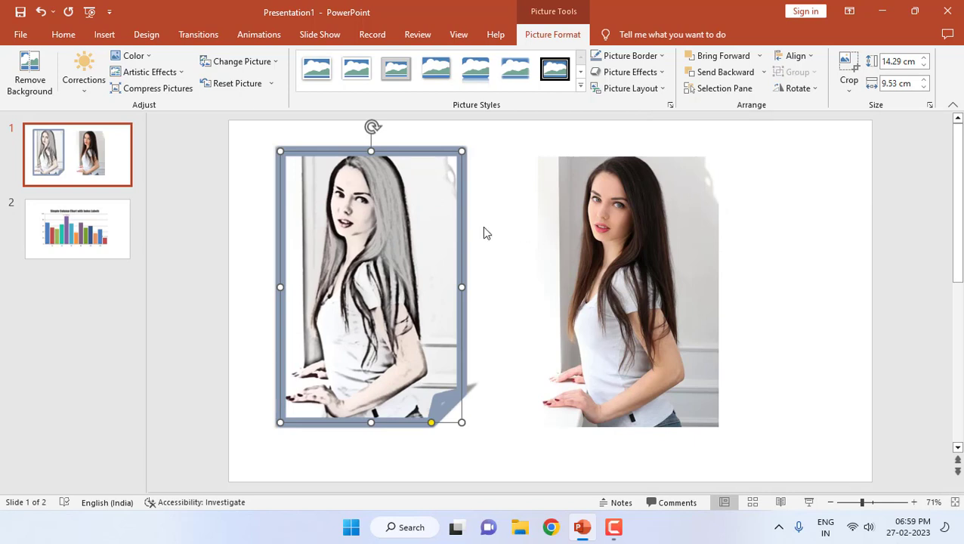
pyautogui.moveTo(420, 168)
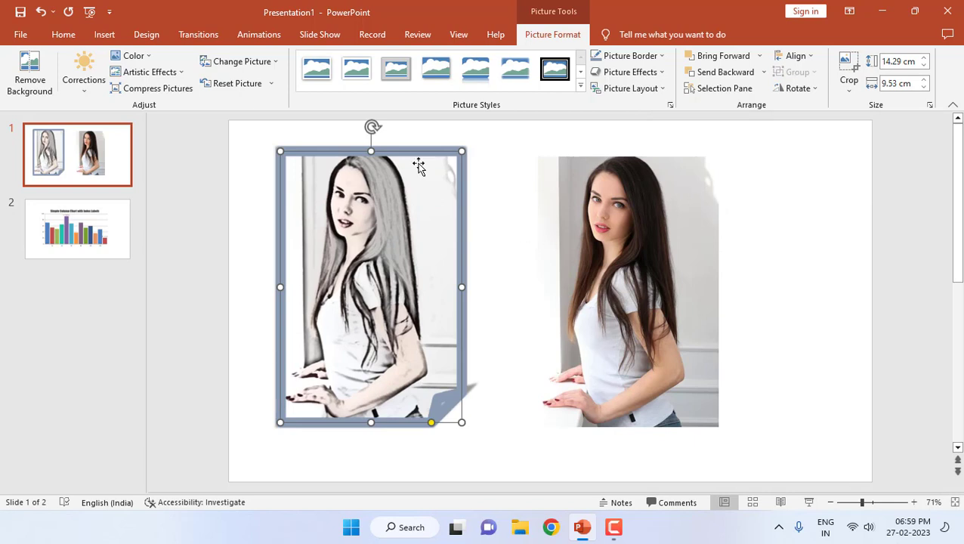
pyautogui.click(77, 228)
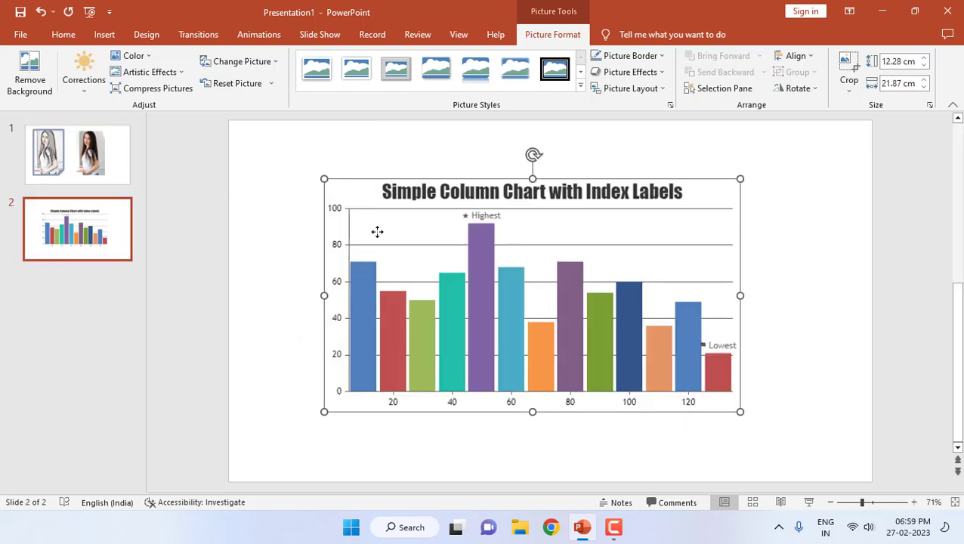
pyautogui.moveTo(437, 210)
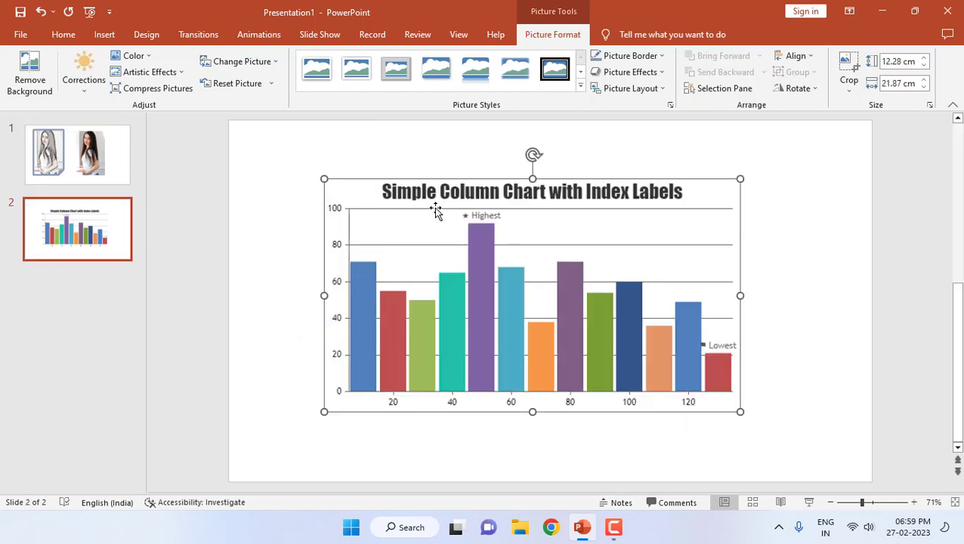
# - Apply a rounded diagonal-corner picture style with a thick grey border to the chart
pyautogui.click(580, 85)
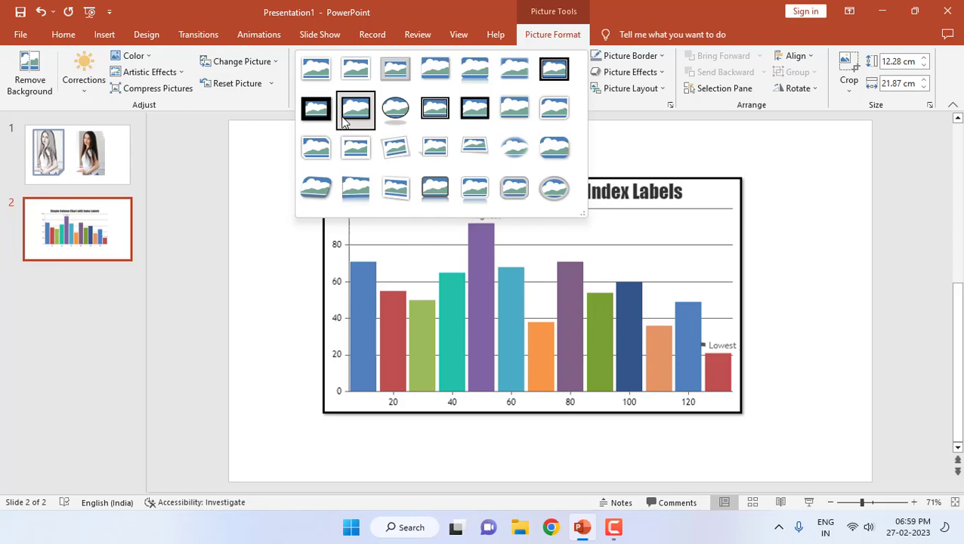
pyautogui.moveTo(355, 110)
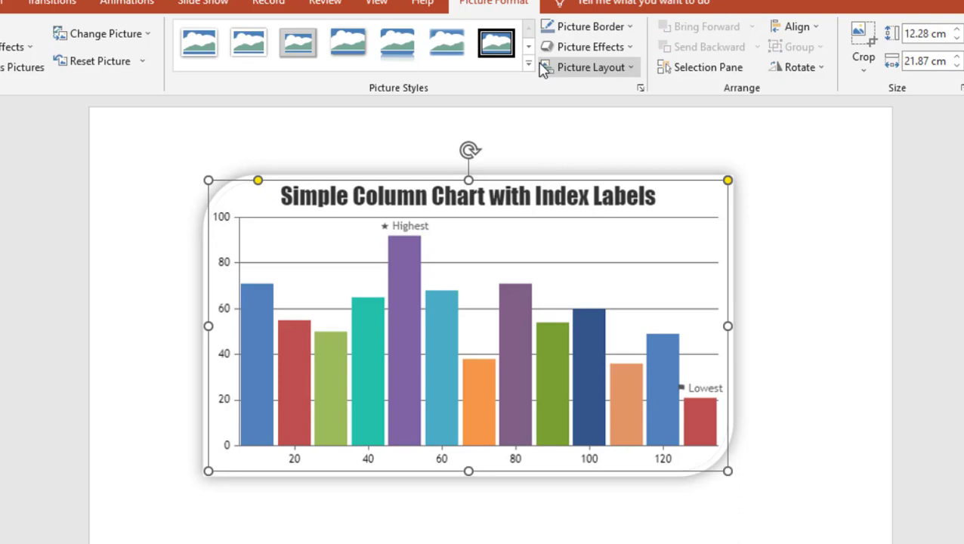
pyautogui.click(529, 65)
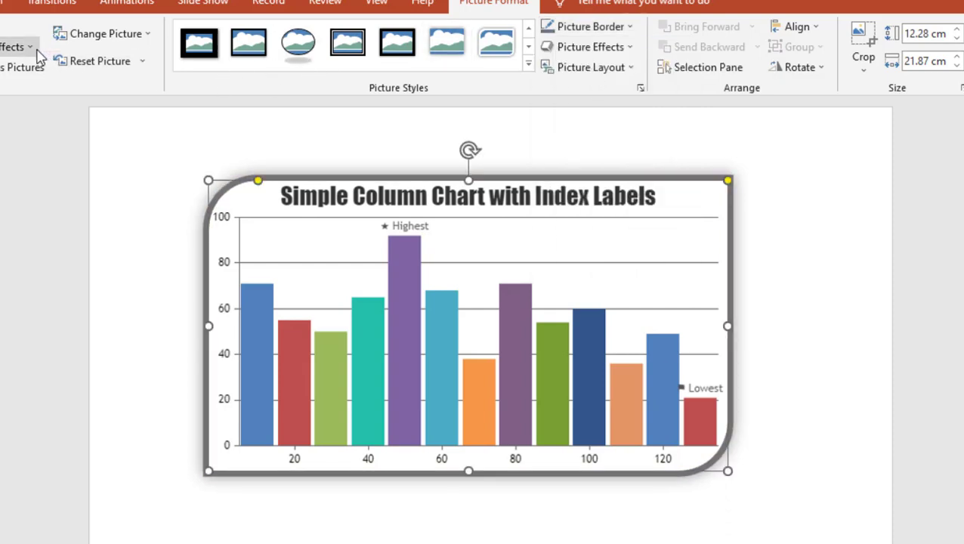
pyautogui.click(134, 41)
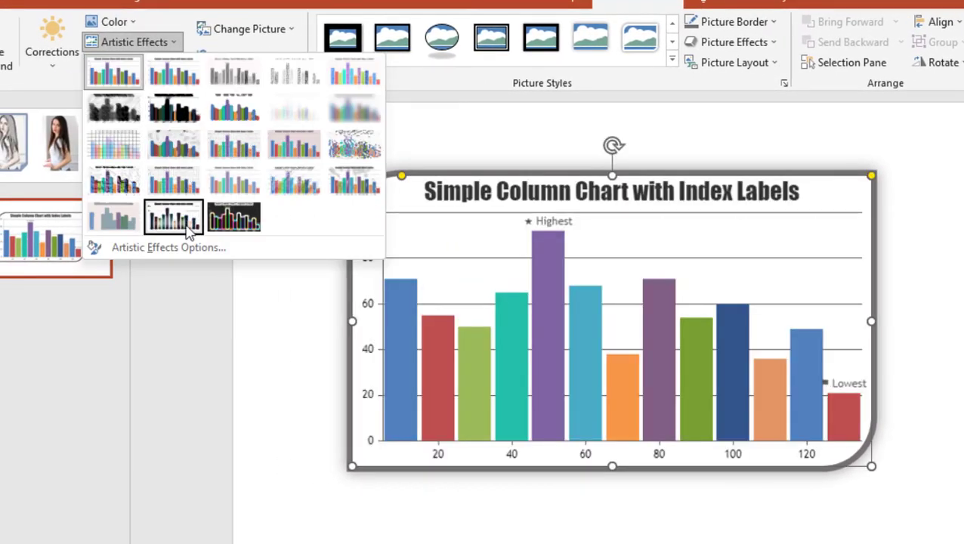
pyautogui.click(113, 71)
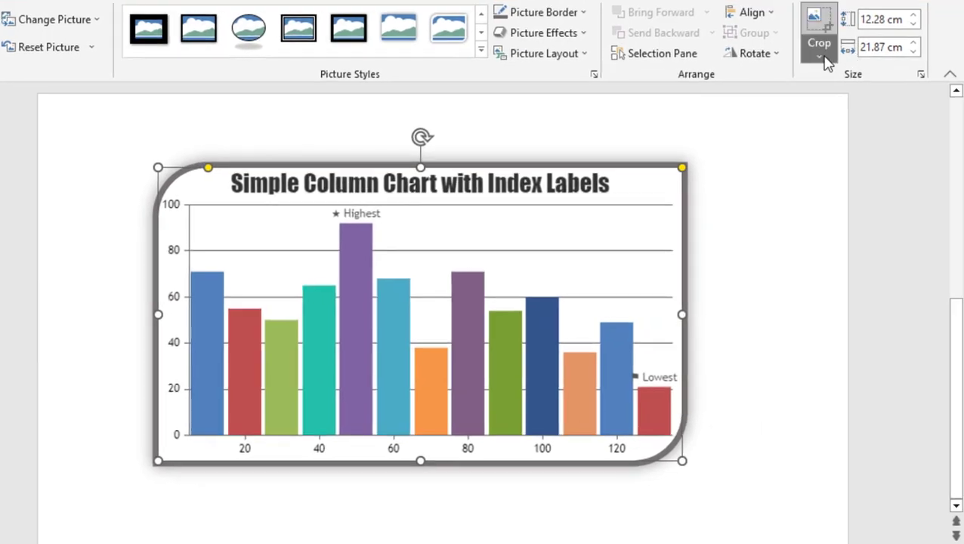
# - Crop the chart picture to a cloud, then to a plaque with scooped corners
pyautogui.click(820, 57)
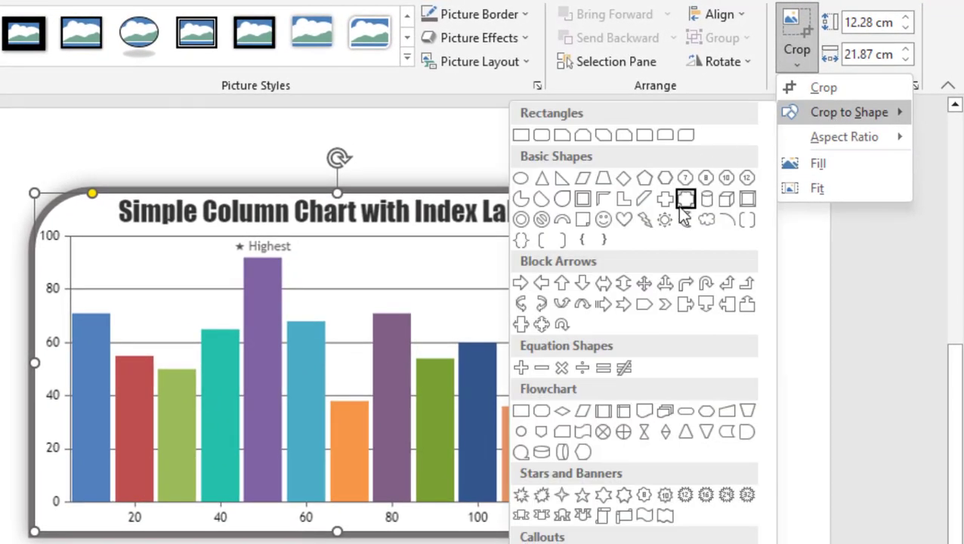
pyautogui.moveTo(665, 220)
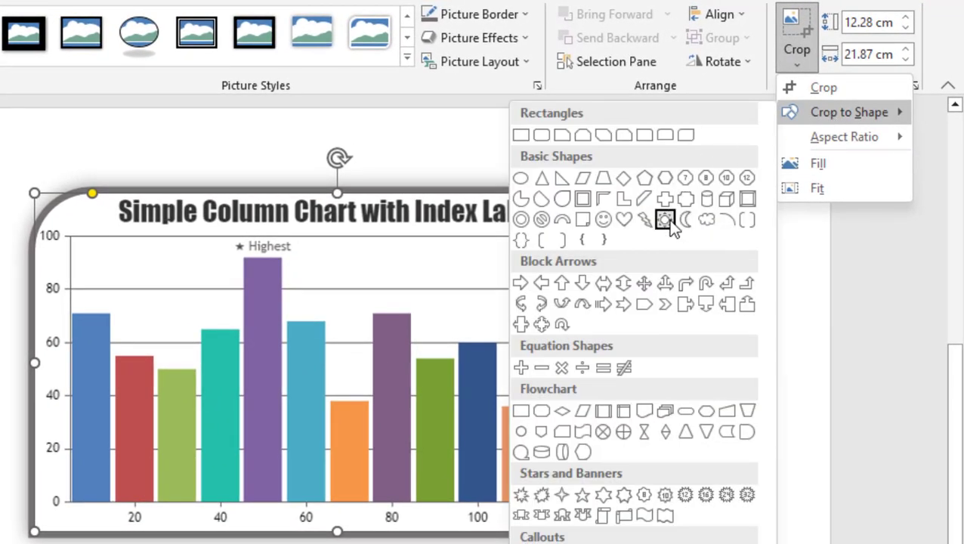
pyautogui.click(665, 220)
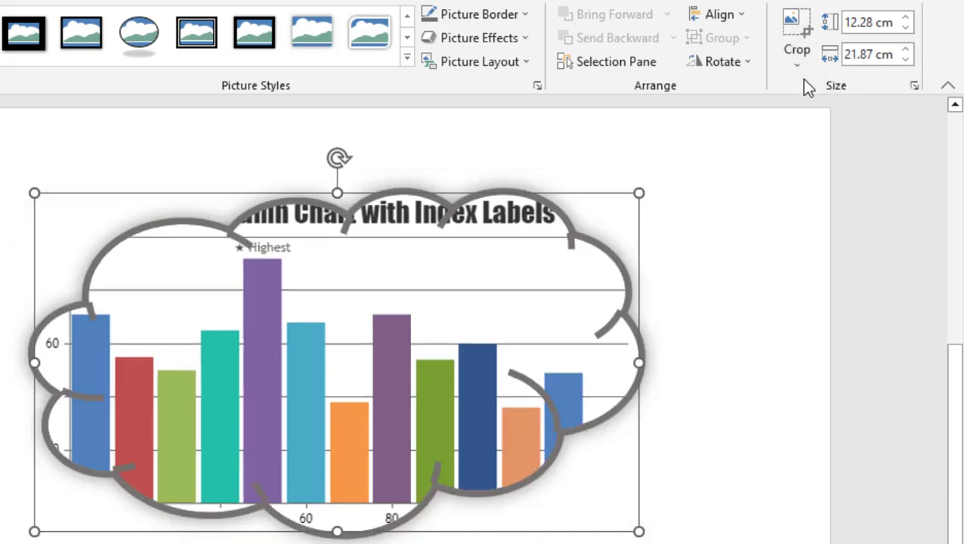
pyautogui.click(797, 34)
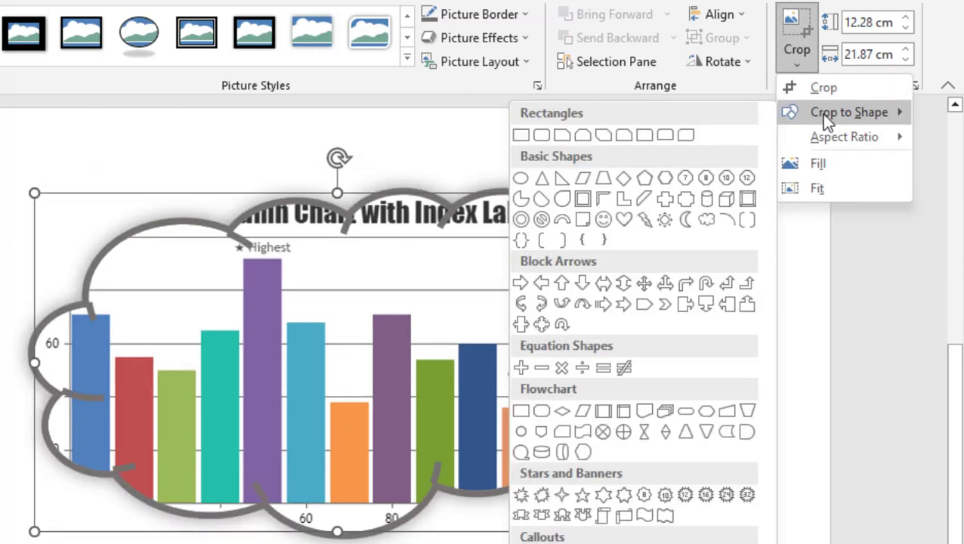
pyautogui.moveTo(686, 199)
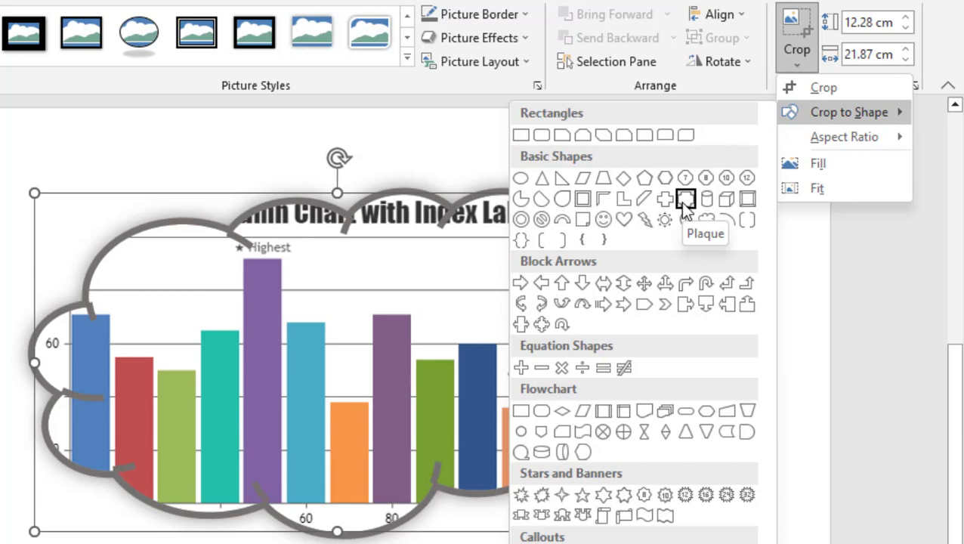
pyautogui.click(685, 199)
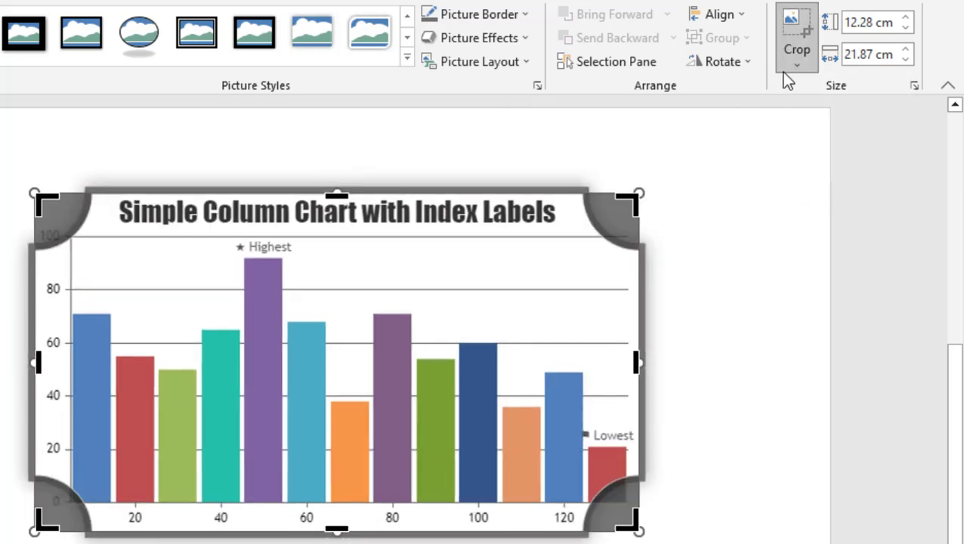
# - Crop the chart to a pentagon arrow with Fit, then return to slide 1
pyautogui.click(798, 65)
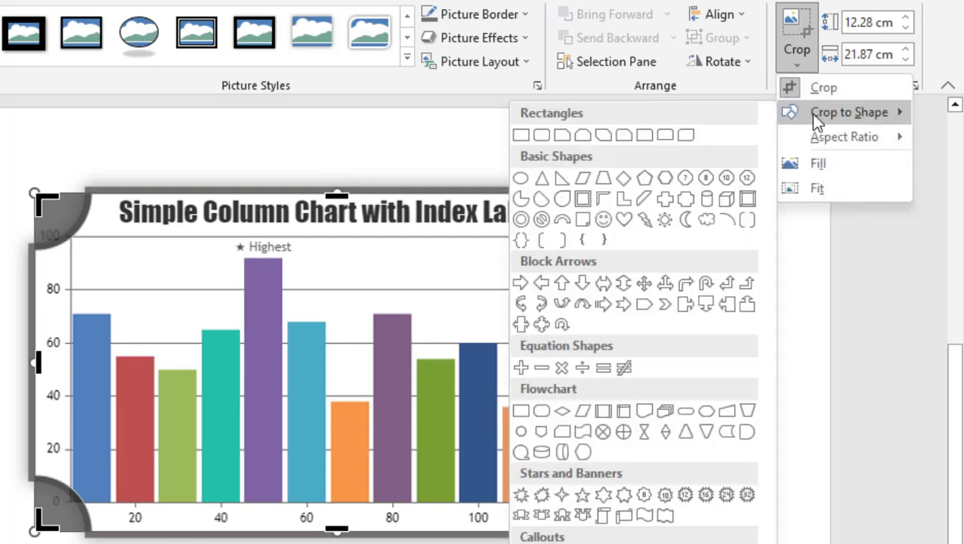
pyautogui.moveTo(563, 283)
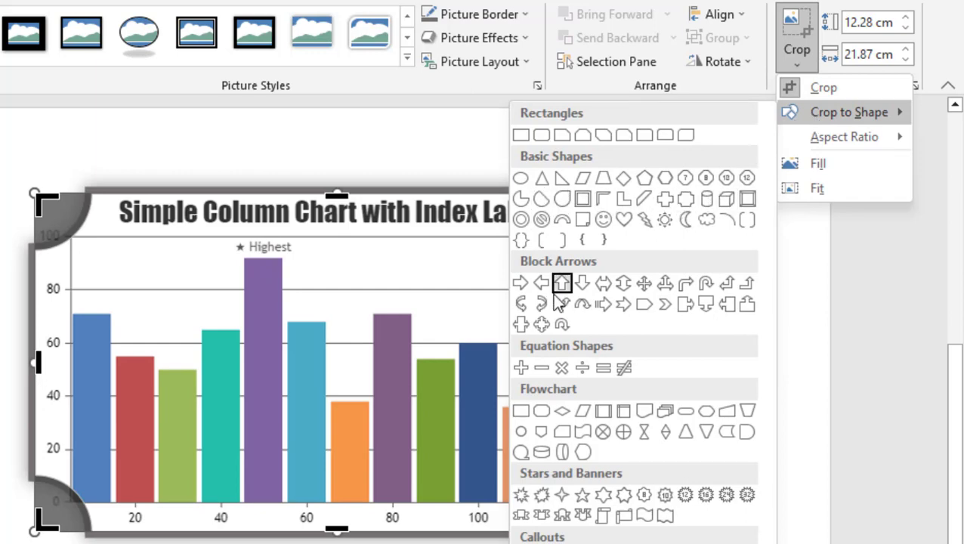
pyautogui.click(562, 283)
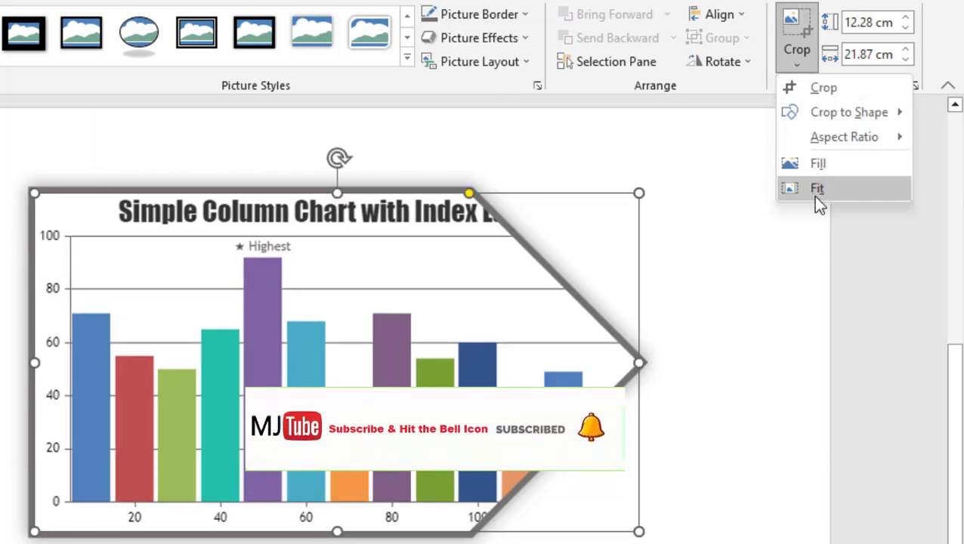
pyautogui.click(817, 188)
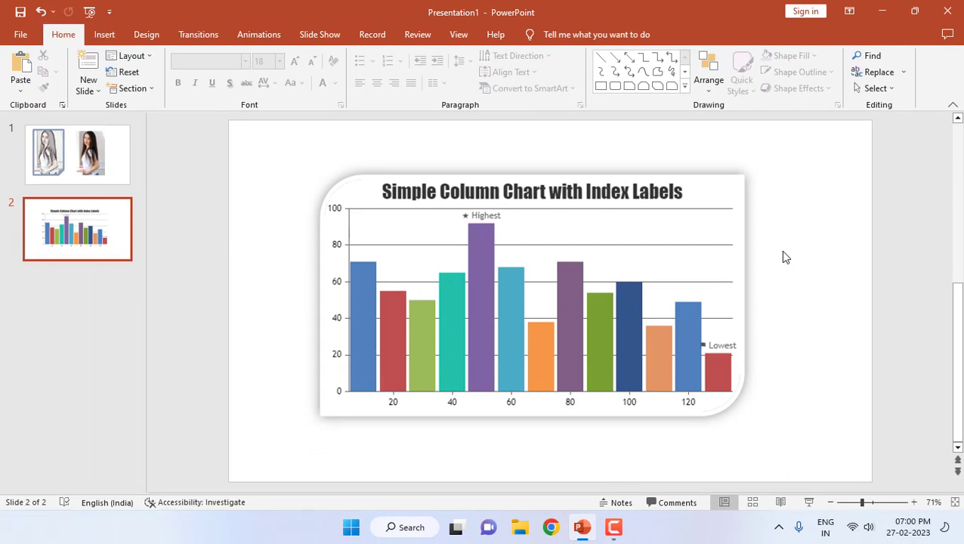
pyautogui.click(77, 154)
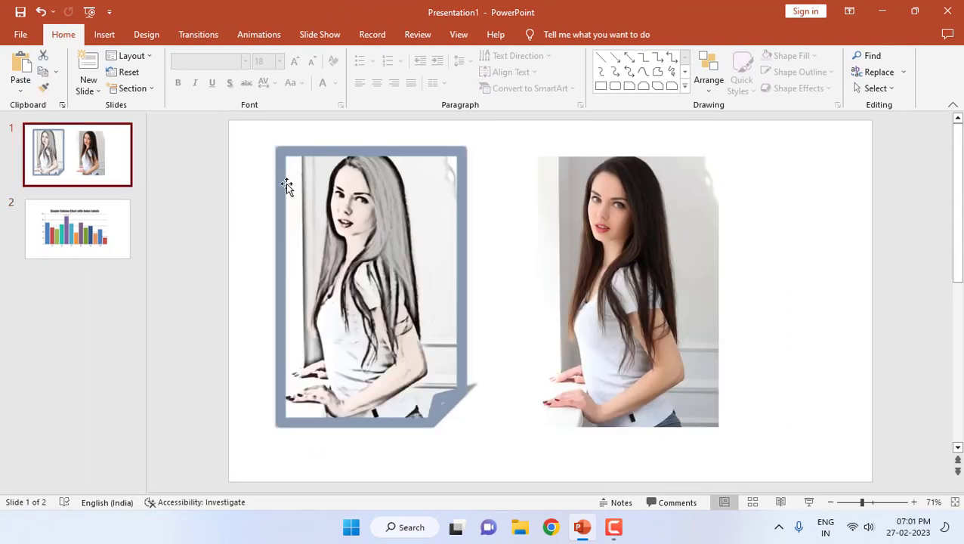
pyautogui.click(799, 249)
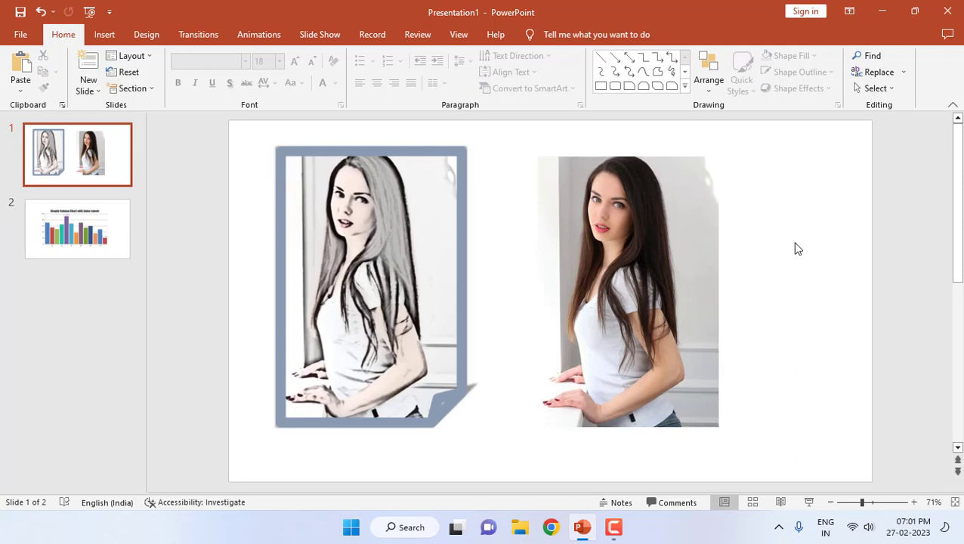